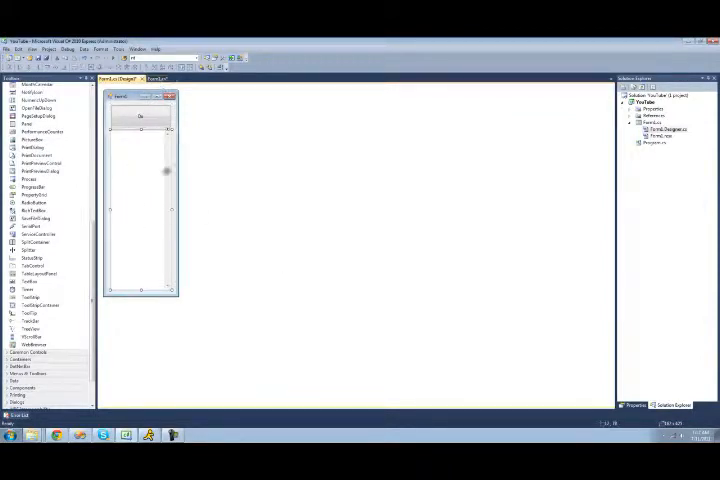
Switch from the Form1 designer to its C# code view
click(156, 78)
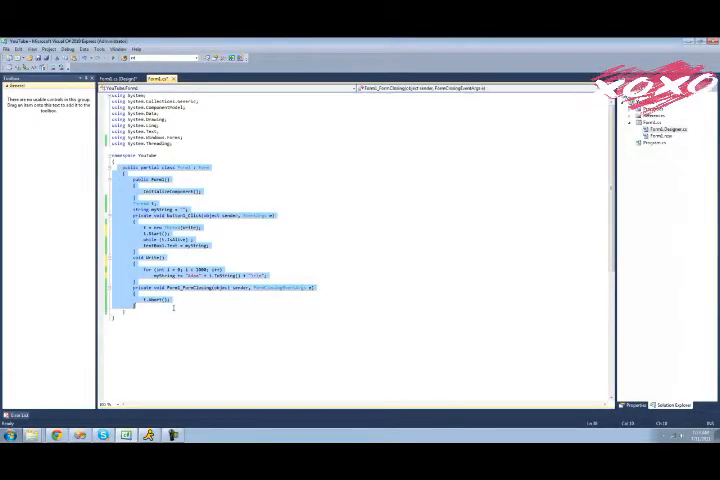
Replace words in the Form1 threading code before launching the form in debug
click(220, 148)
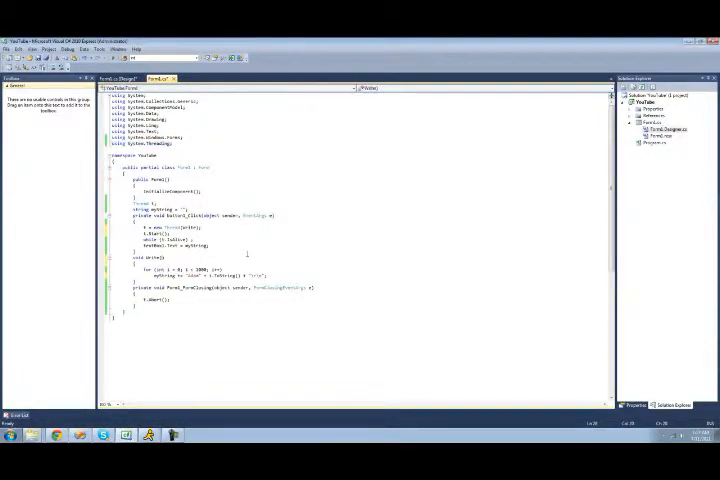
double_click(140, 256)
text(string name)
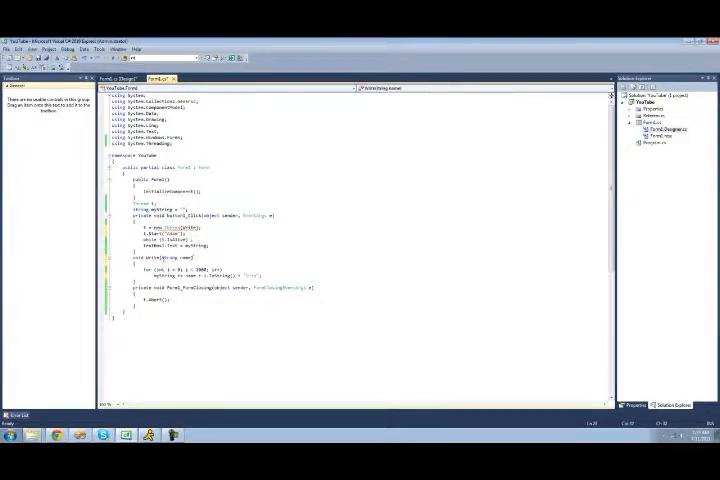
double_click(168, 256)
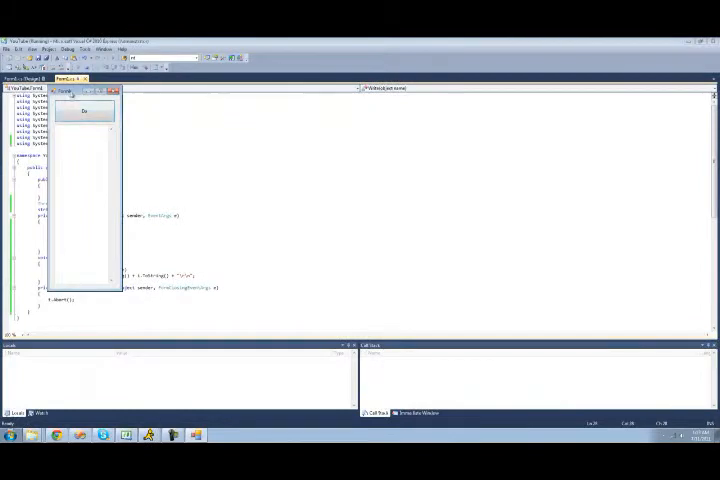
click(84, 110)
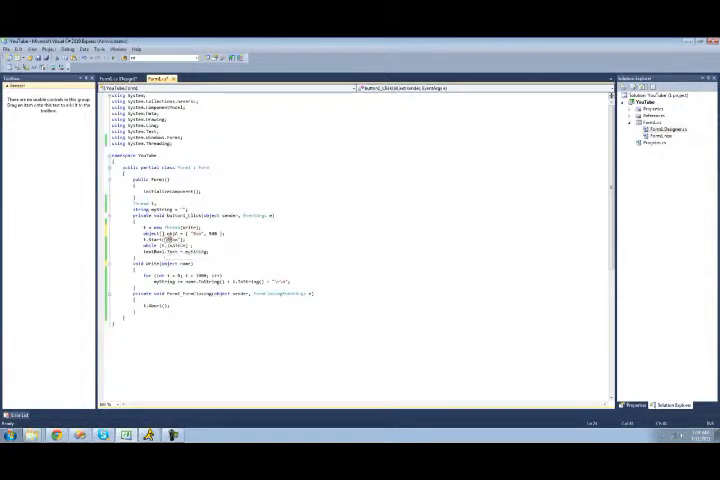
mouse_move(168, 244)
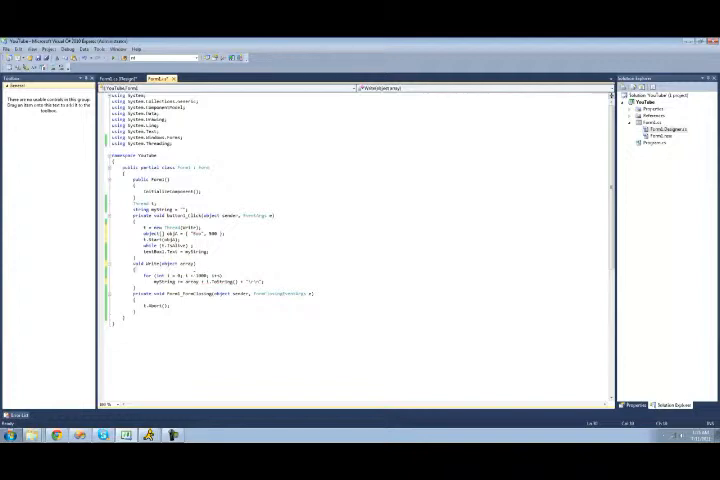
Cast the thread method's object parameter to object[] and use it in the for loop
double_click(176, 264)
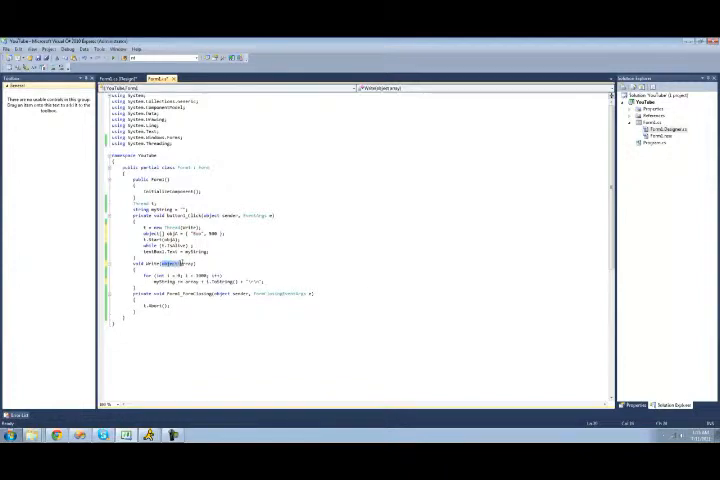
click(176, 264)
text(object[] o = array as object[];)
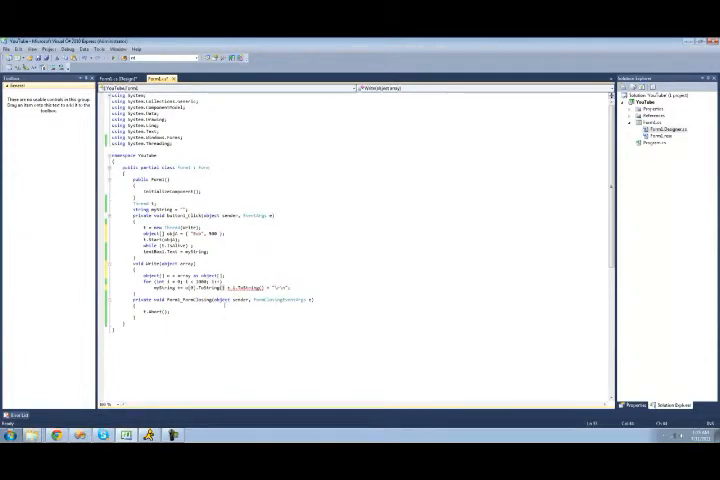
double_click(202, 280)
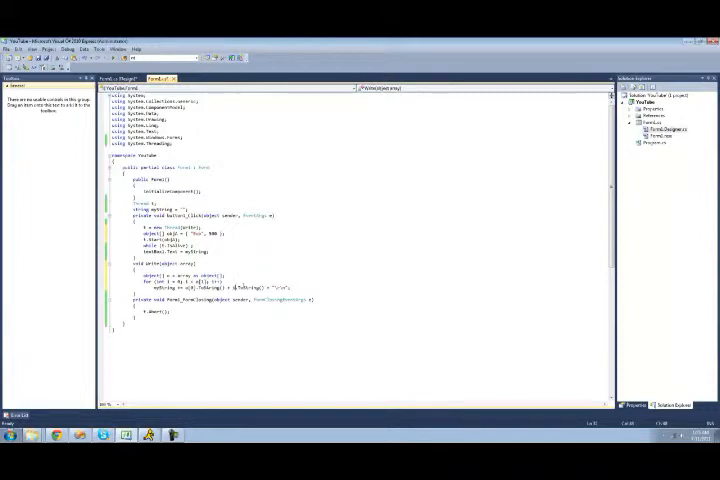
mouse_move(188, 288)
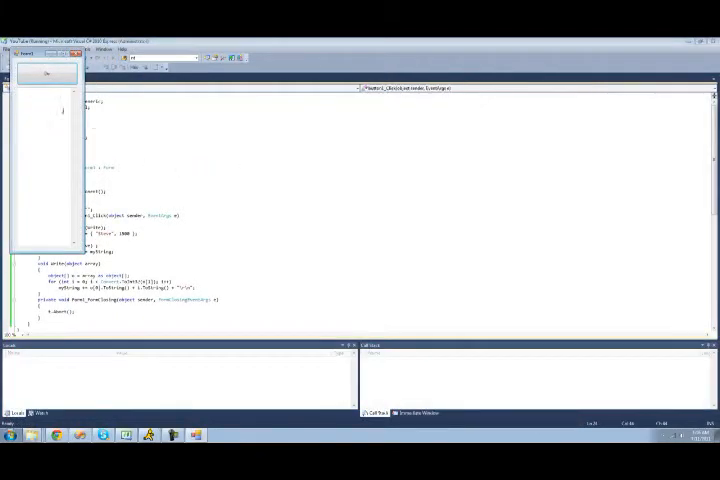
Start the threaded output from the running form's button
click(44, 72)
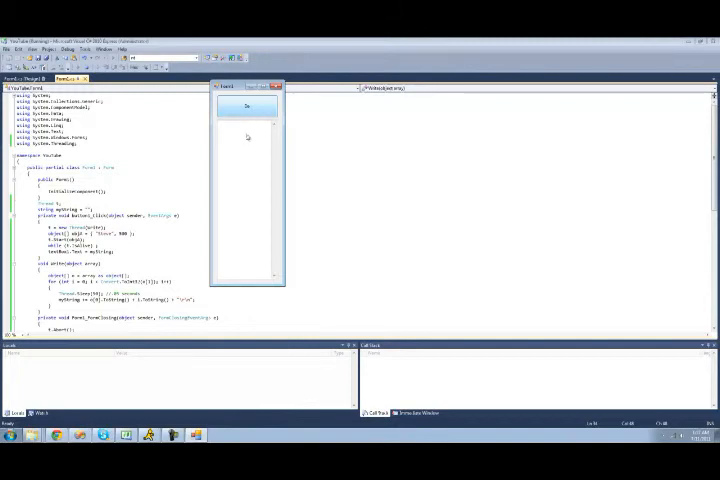
mouse_move(258, 160)
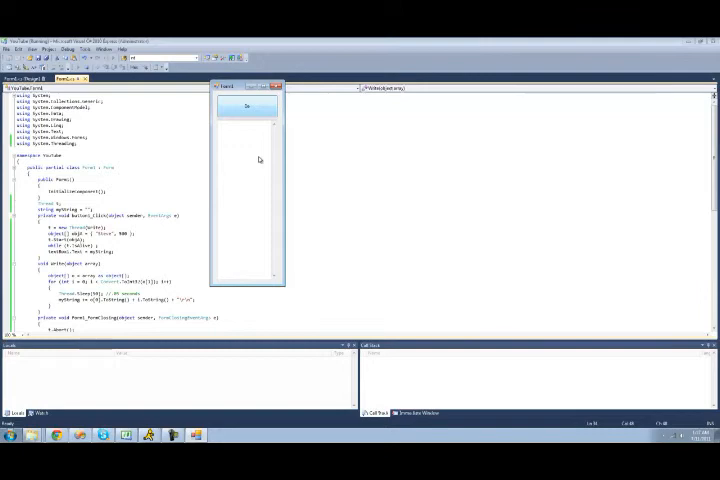
Restart debugging and trigger the thread so output lines fill the text box
click(276, 86)
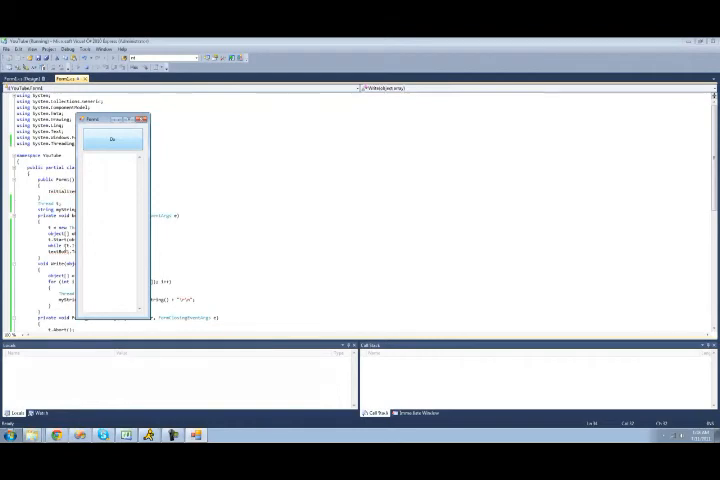
click(112, 140)
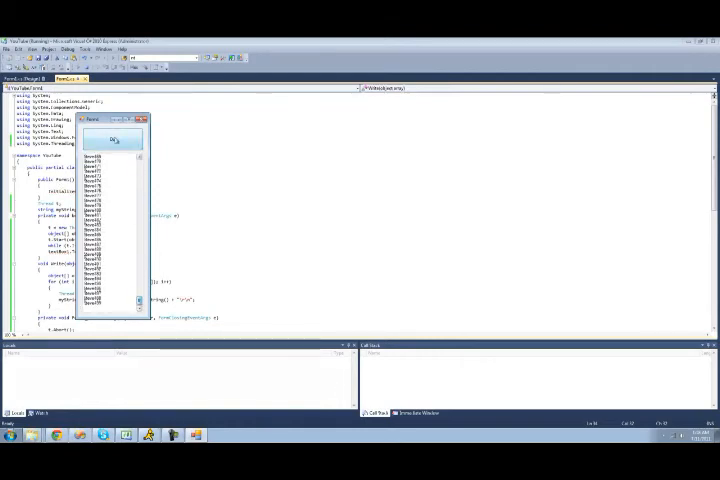